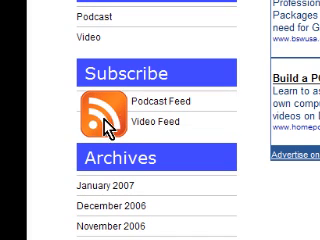
Step: Scroll the PCMech TV page down to the Subscribe box with Podcast Feed and Video Feed links
{"action": "scroll", "scroll_direction": "down", "scroll_amount": 3}
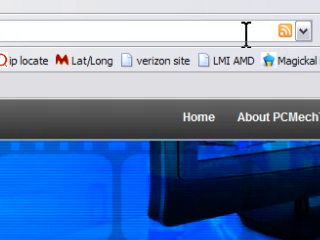
{"action": "left_click", "coordinate": [290, 27]}
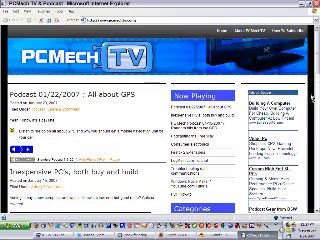
Step: Scroll the PCMech TV page in Internet Explorer down to its Subscribe box
{"action": "scroll", "scroll_direction": "down", "scroll_amount": 3}
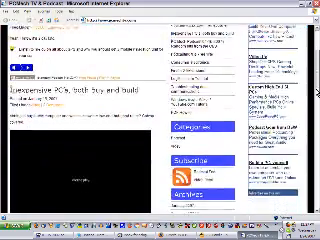
{"action": "scroll", "scroll_direction": "down", "scroll_amount": 3}
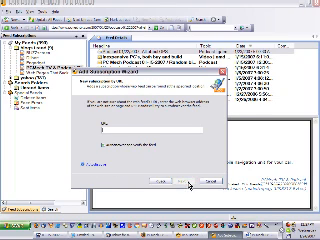
Step: Bring up the paste options for the feed address in the wizard's URL box
{"action": "right_click", "coordinate": [138, 135]}
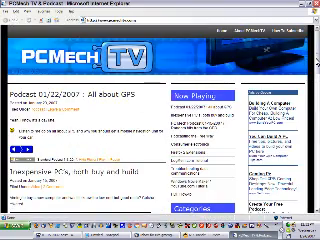
Step: Scroll the PCMech TV page down to the Subscribe box with the RSS icon
{"action": "scroll", "scroll_direction": "down", "scroll_amount": 3}
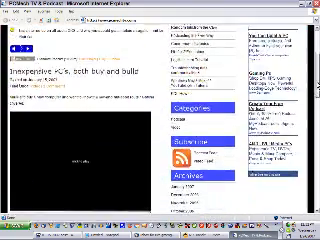